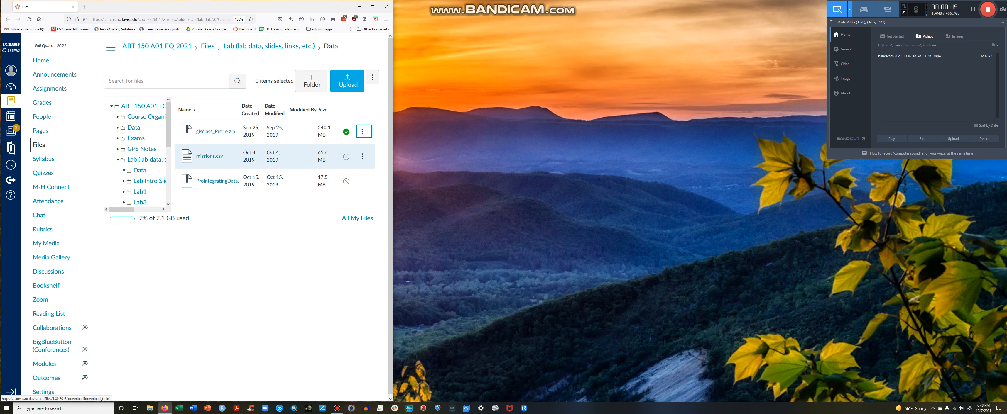
- Download gisclass_Pro1e.zip from Canvas Lab Data and show it in Firefox's downloads list
{"action": "left_click", "coordinate": [215, 131]}
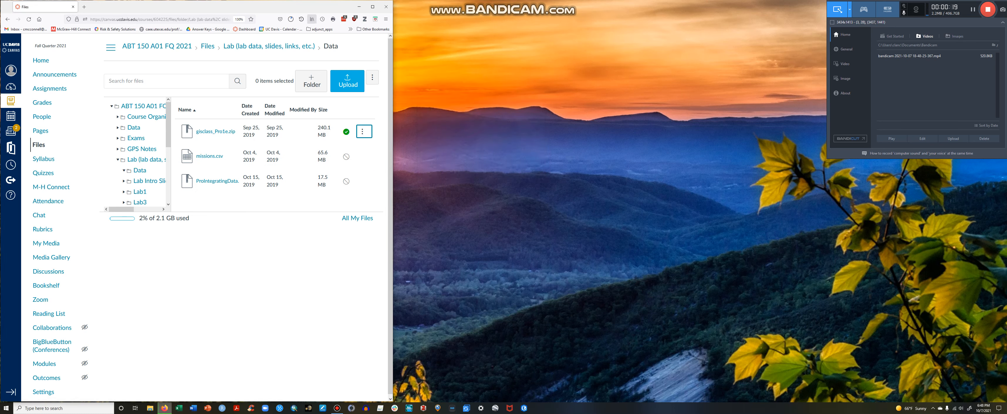
{"action": "left_click", "coordinate": [290, 19]}
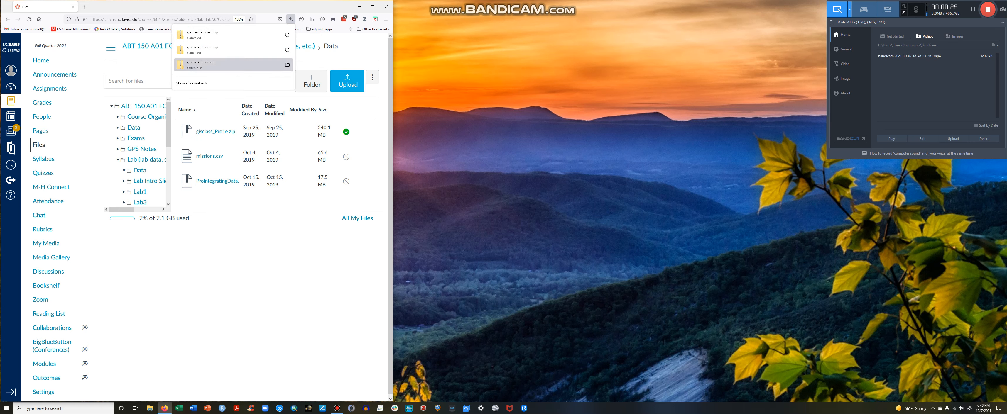
- Open the downloaded gisclass zip and begin extracting its contents
{"action": "left_click", "coordinate": [195, 65]}
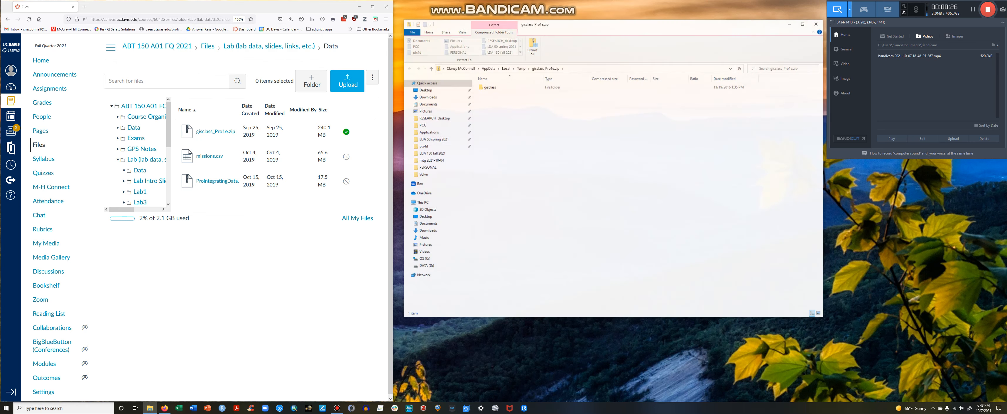
{"action": "left_click", "coordinate": [532, 47]}
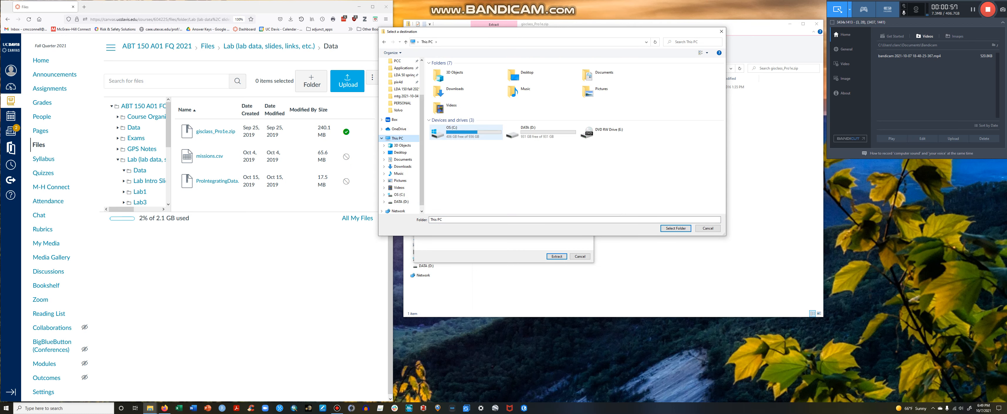
- Extract the zip into the user folder under C:\Users, creating a gisclass folder there
{"action": "double_click", "coordinate": [464, 132]}
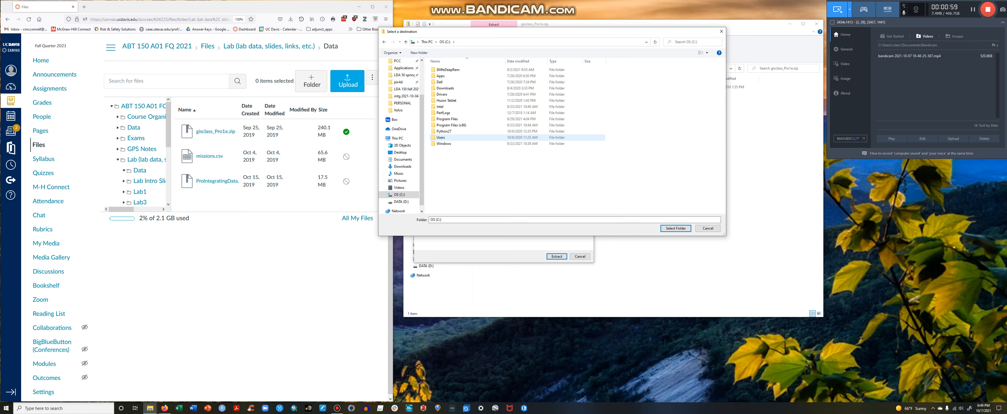
{"action": "double_click", "coordinate": [441, 138]}
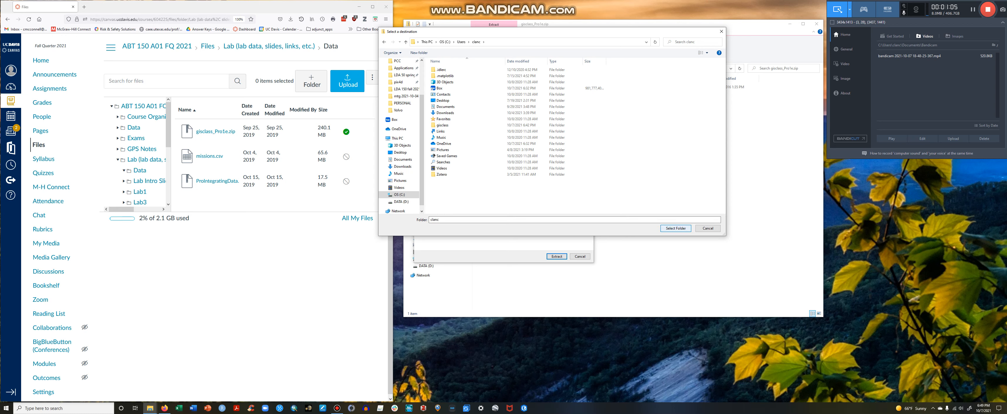
{"action": "left_click", "coordinate": [675, 228]}
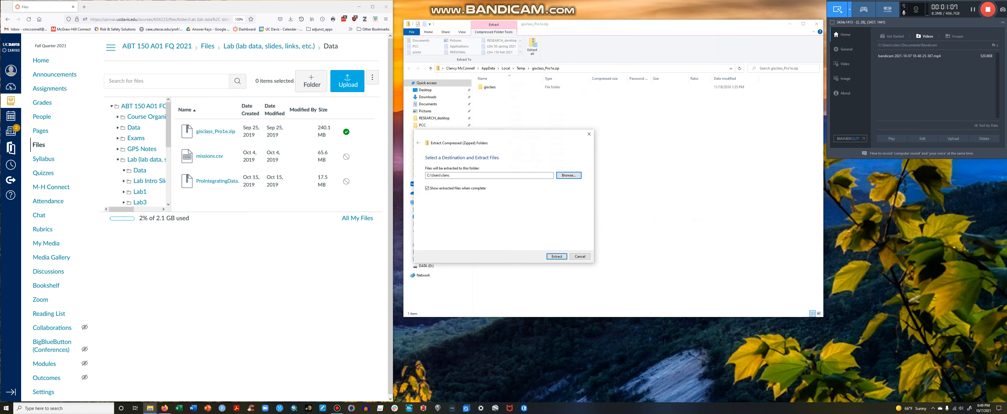
{"action": "left_click", "coordinate": [556, 257]}
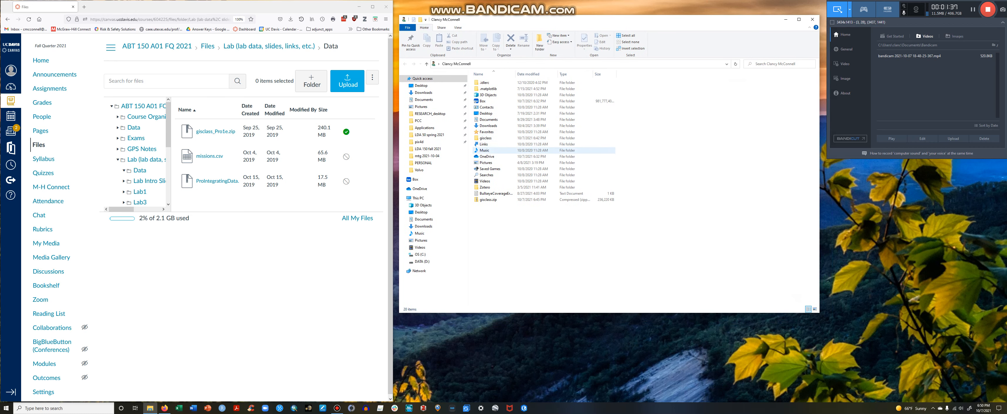
{"action": "mouse_move", "coordinate": [485, 138]}
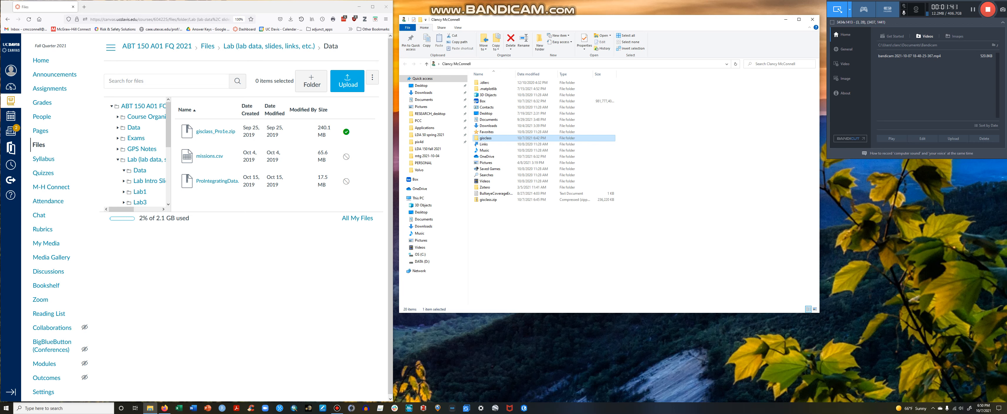
{"action": "mouse_move", "coordinate": [485, 138]}
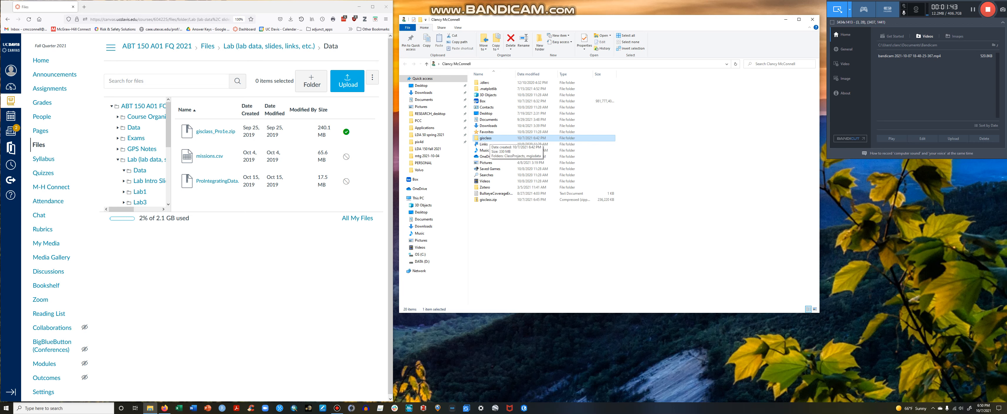
- Select the extracted gisclass folder holding ClassProjects and mygisdata
{"action": "left_click", "coordinate": [787, 19]}
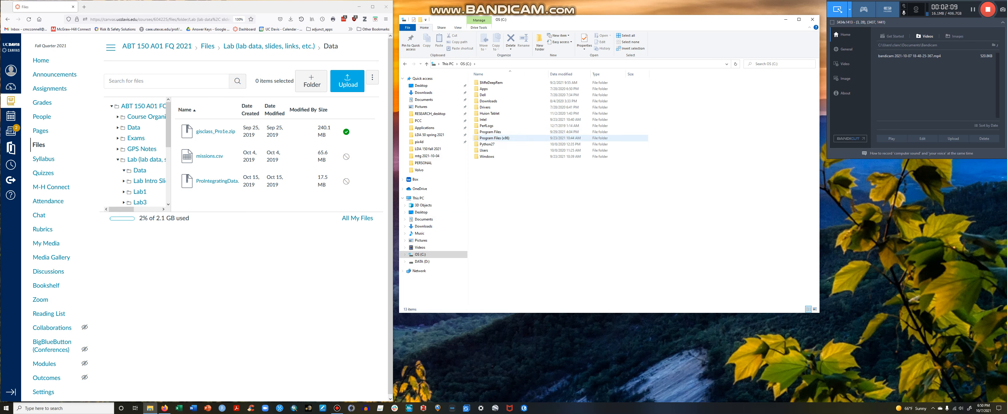
- Send the gisclass folder to a Compressed (zipped) folder, creating gisclass.zip in the user folder
{"action": "double_click", "coordinate": [485, 150]}
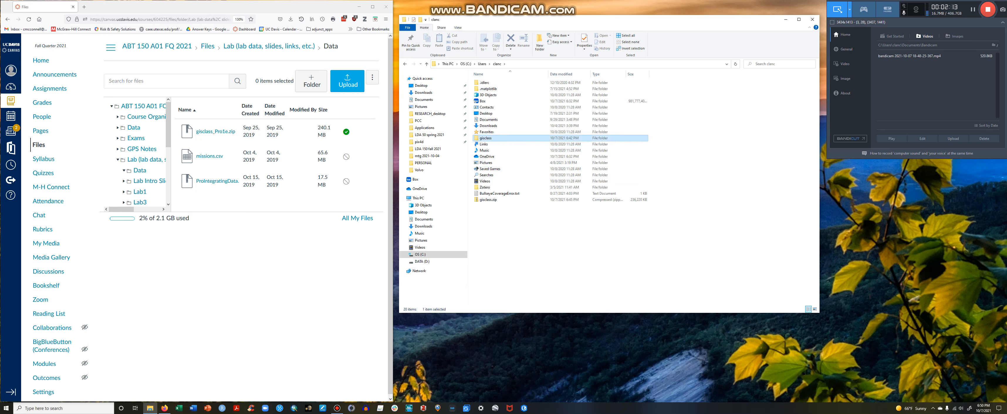
{"action": "right_click", "coordinate": [486, 138]}
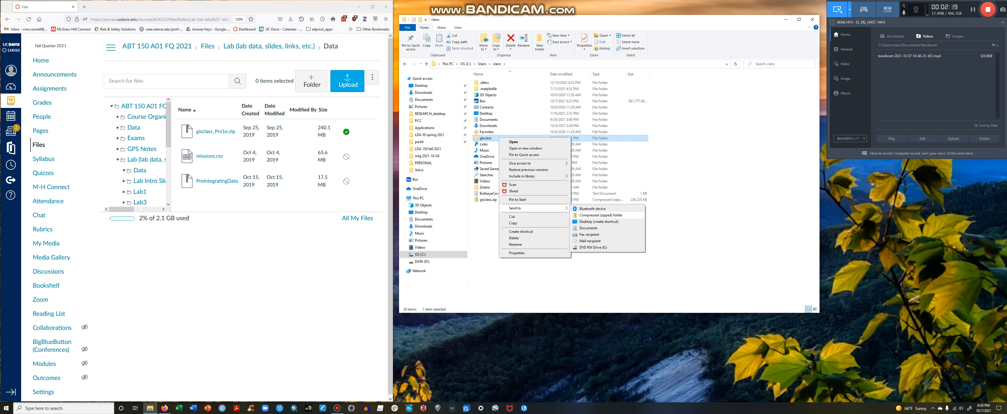
{"action": "left_click", "coordinate": [597, 223]}
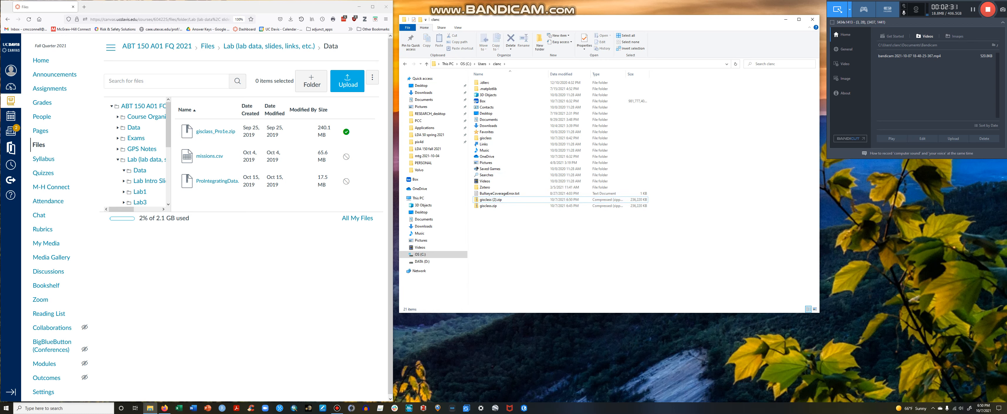
{"action": "right_click", "coordinate": [491, 199]}
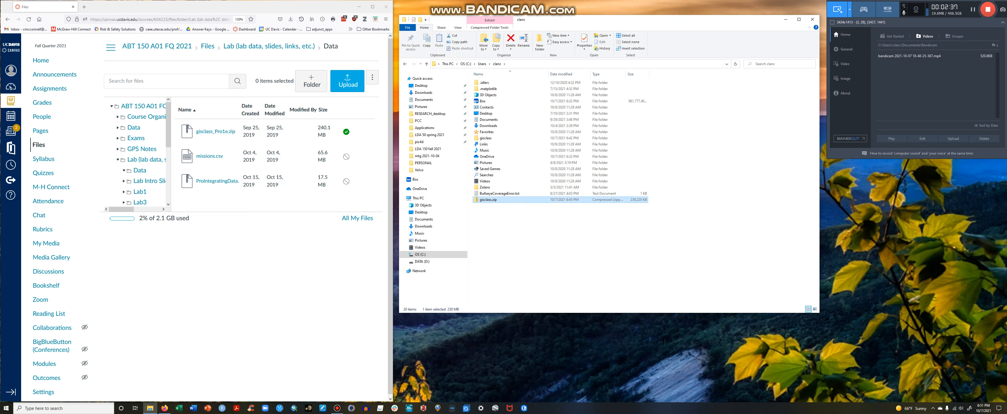
{"action": "mouse_move", "coordinate": [490, 199]}
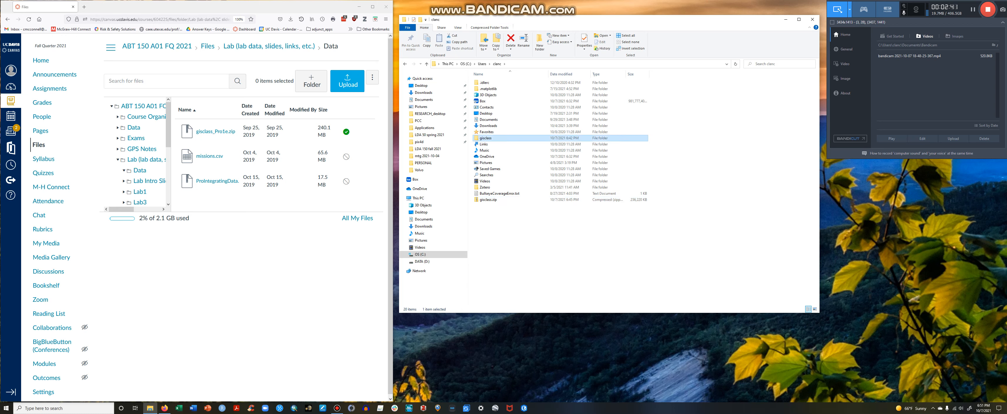
{"action": "mouse_move", "coordinate": [486, 138]}
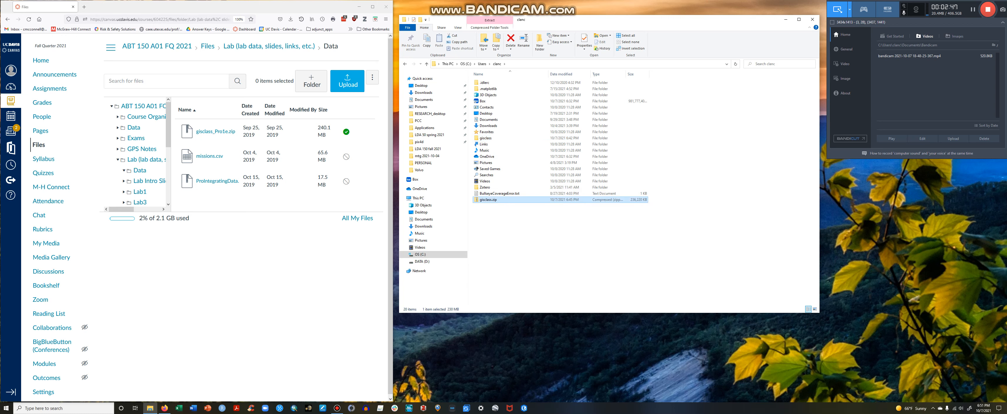
{"action": "mouse_move", "coordinate": [488, 200]}
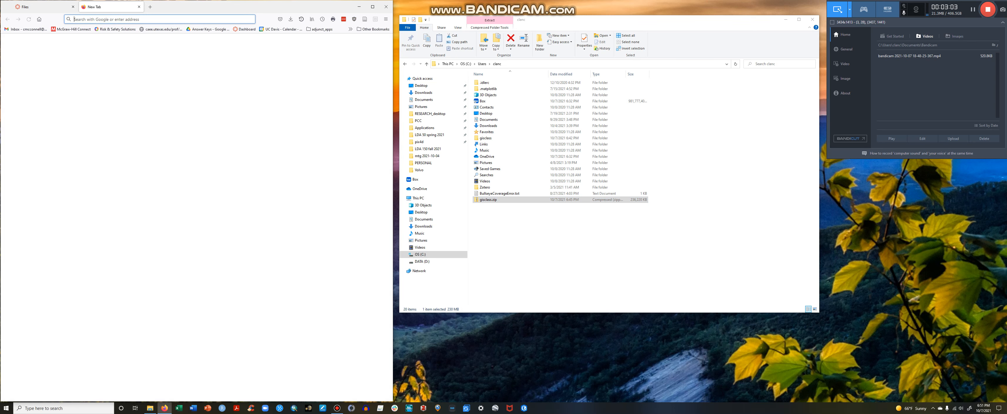
- Search for 'uc davis bo' in a new Firefox tab to reach UC Davis Box
{"action": "type", "text": "uc davis bo"}
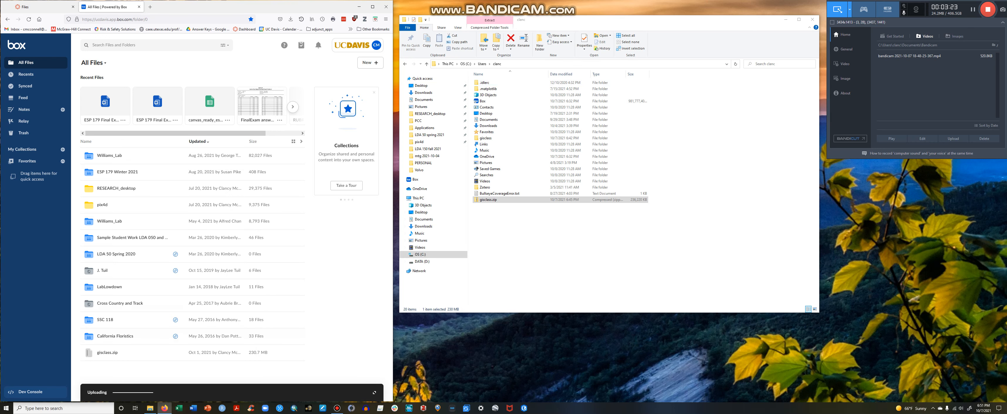
{"action": "left_click", "coordinate": [811, 19]}
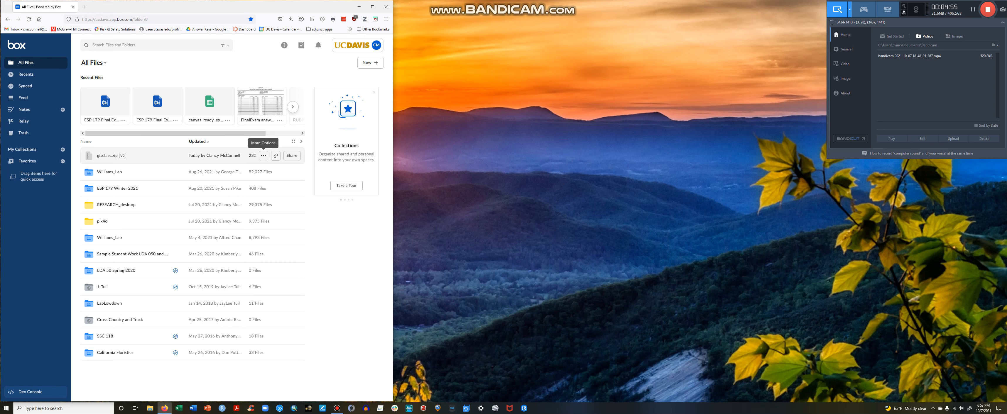
- Show the More Options action menu for the uploaded gisclass.zip in Box
{"action": "left_click", "coordinate": [263, 155]}
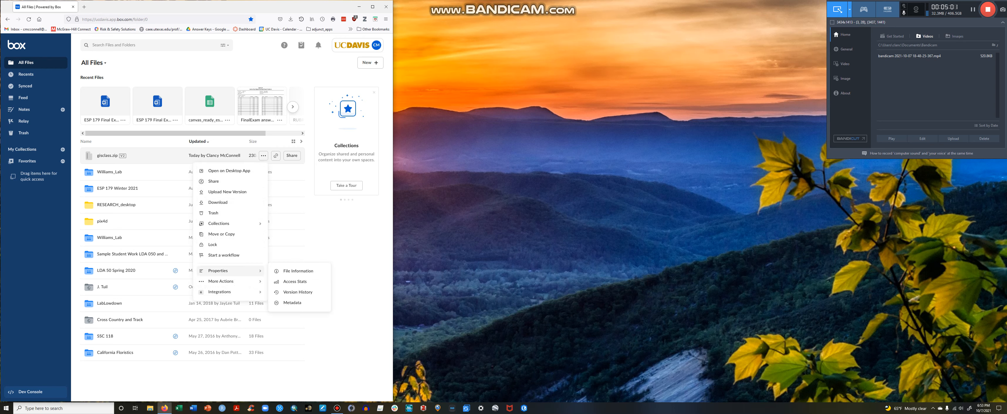
{"action": "mouse_move", "coordinate": [217, 202]}
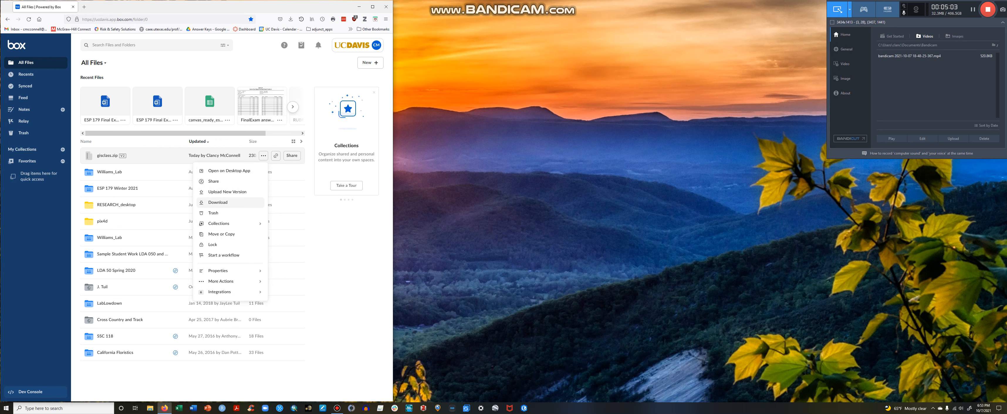